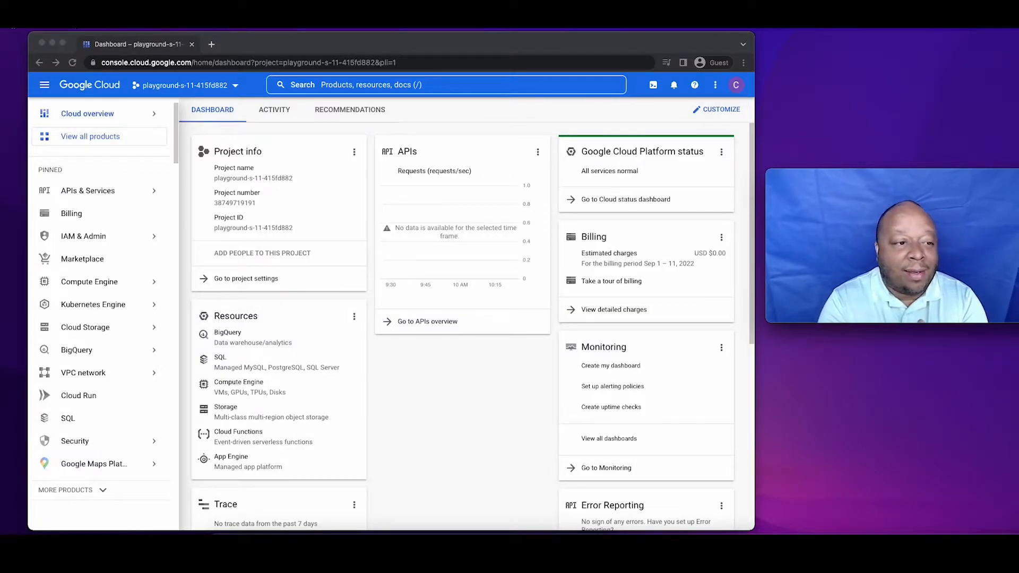
{"action": "mouse_move", "coordinate": [640, 203]}
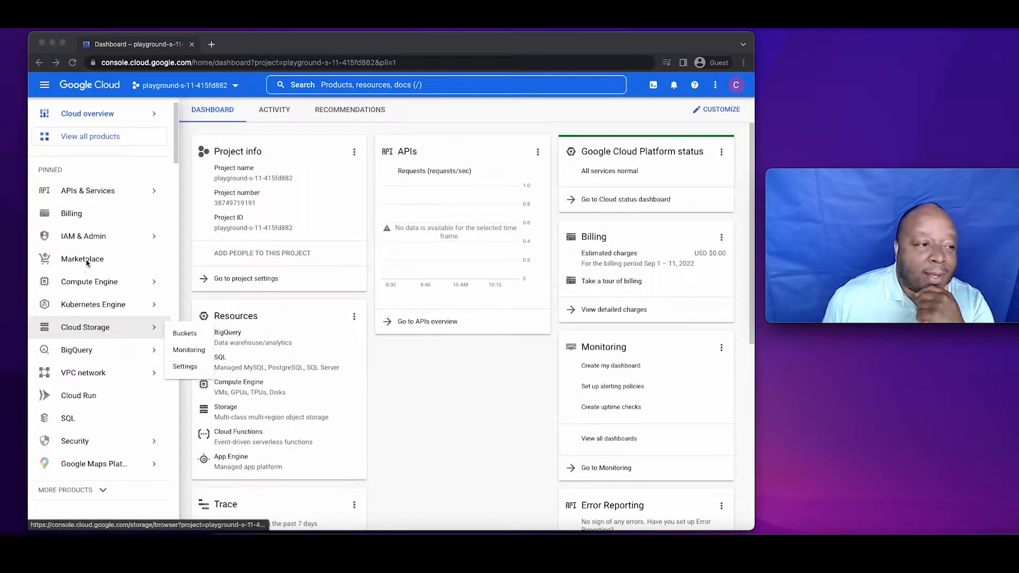
Browse the Marketplace catalog down to the Virtual machines offerings including WordPress.
{"action": "left_click", "coordinate": [83, 259]}
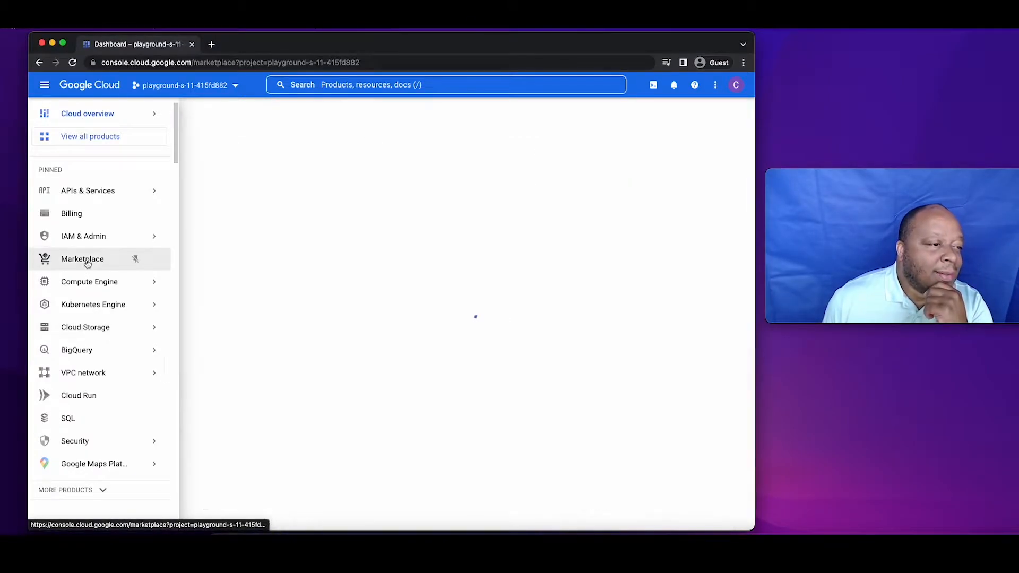
{"action": "left_click", "coordinate": [82, 259]}
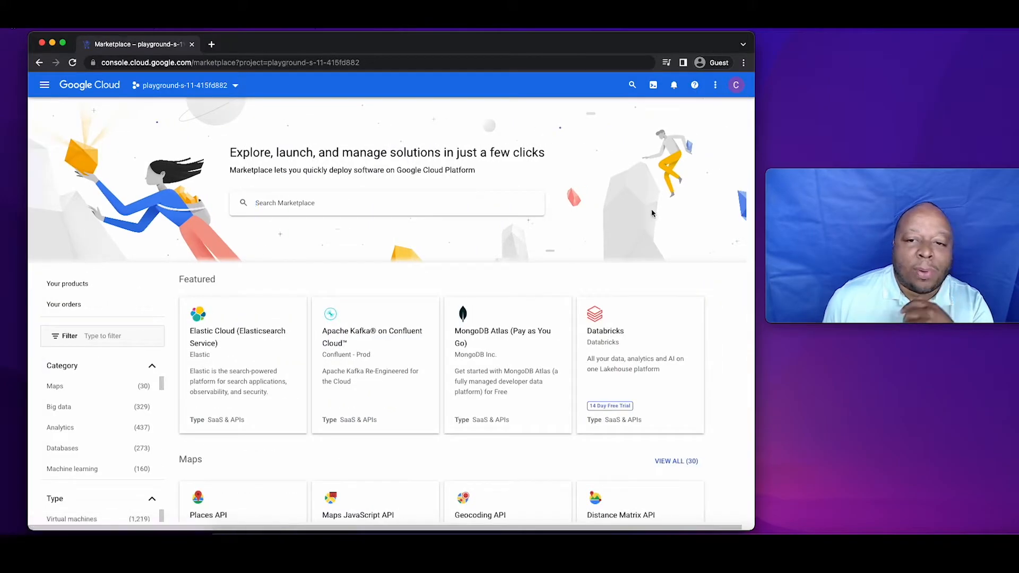
{"action": "scroll", "scroll_direction": "down", "scroll_amount": 3}
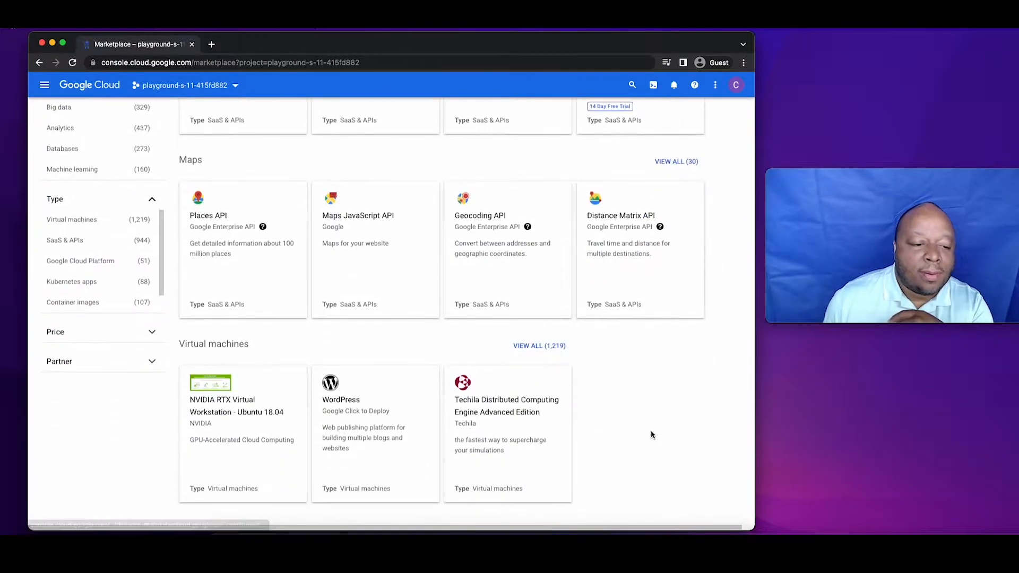
{"action": "mouse_move", "coordinate": [375, 431]}
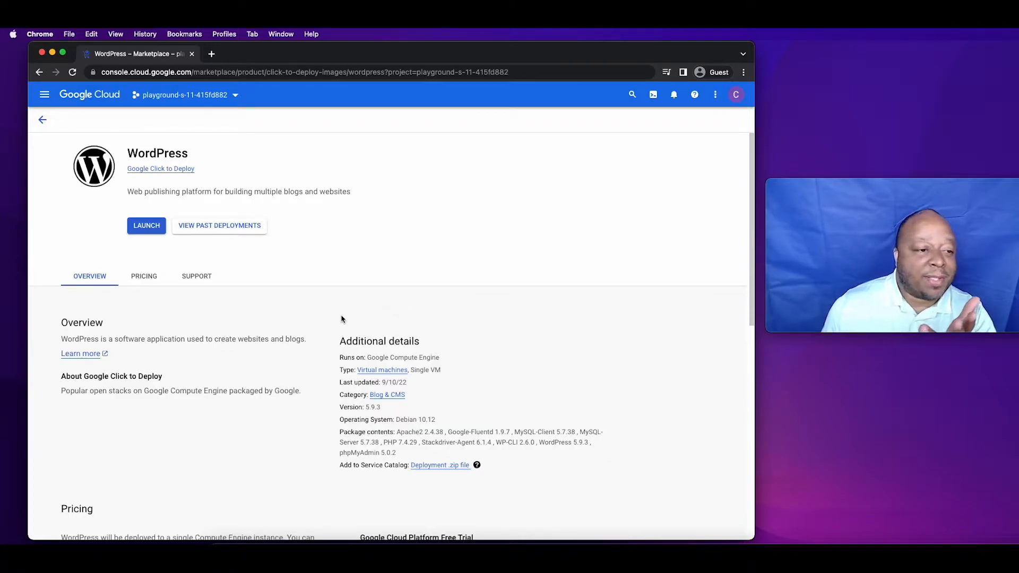
{"action": "mouse_move", "coordinate": [386, 317]}
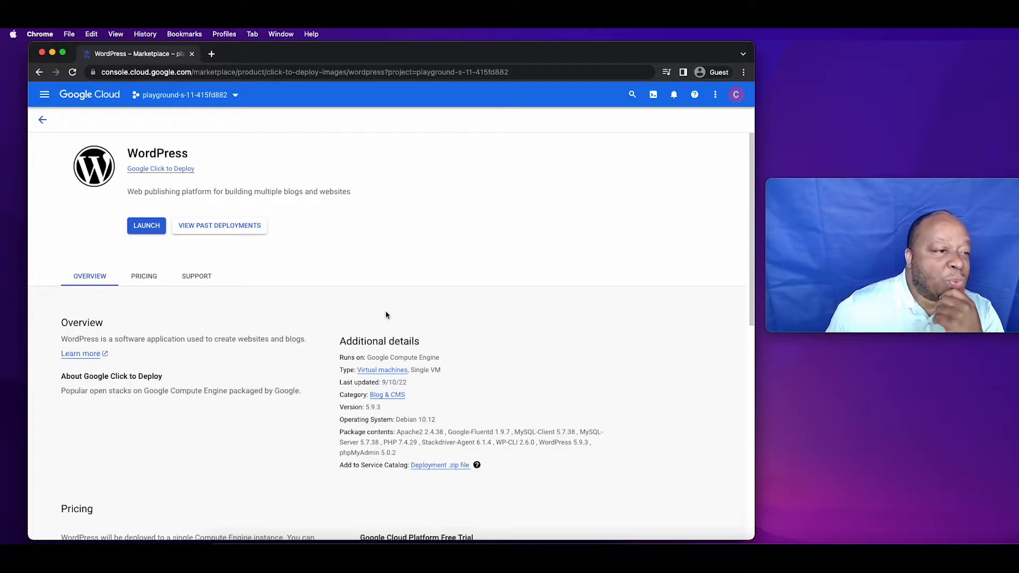
{"action": "mouse_move", "coordinate": [146, 225]}
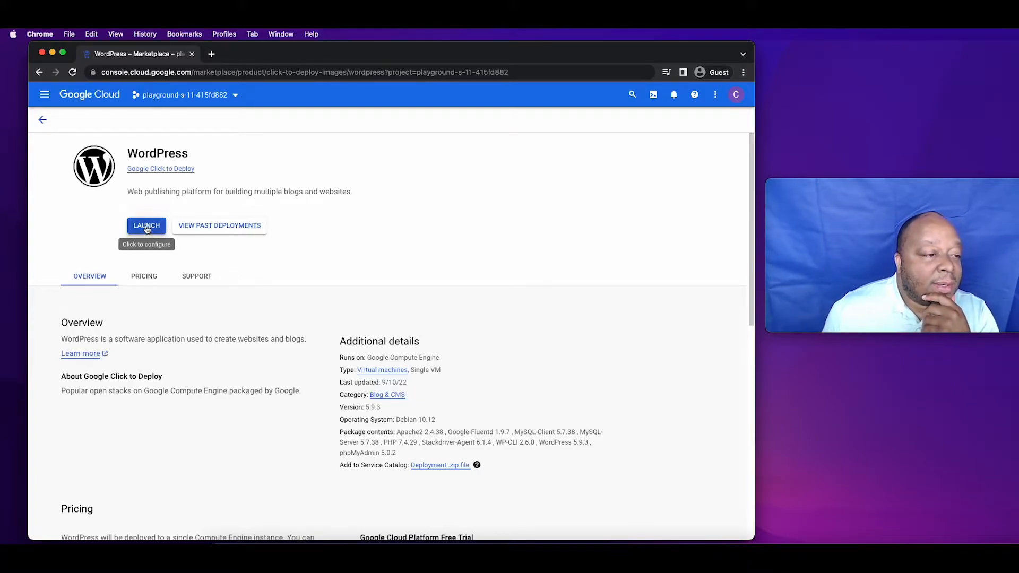
Launch a WordPress deployment with machine type e2-micro (USD 7.17/month) on a standard persistent boot disk.
{"action": "left_click", "coordinate": [146, 225]}
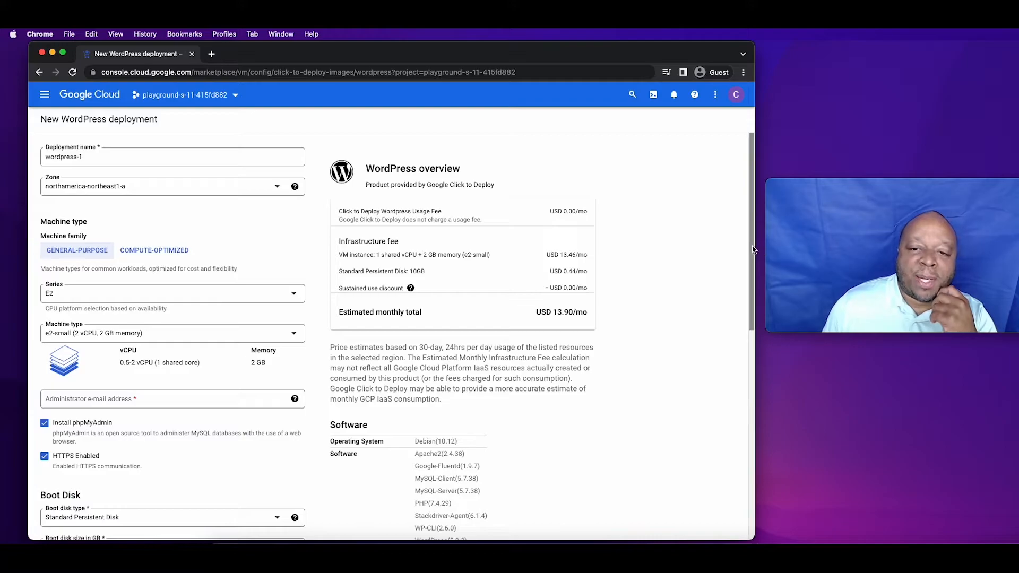
{"action": "scroll", "scroll_direction": "down", "scroll_amount": 3}
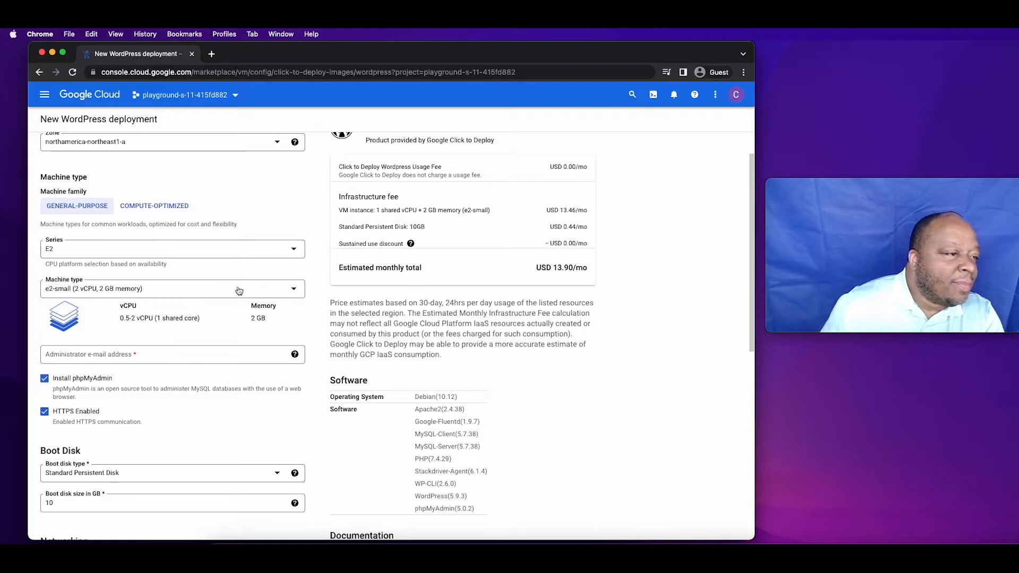
{"action": "mouse_move", "coordinate": [170, 294]}
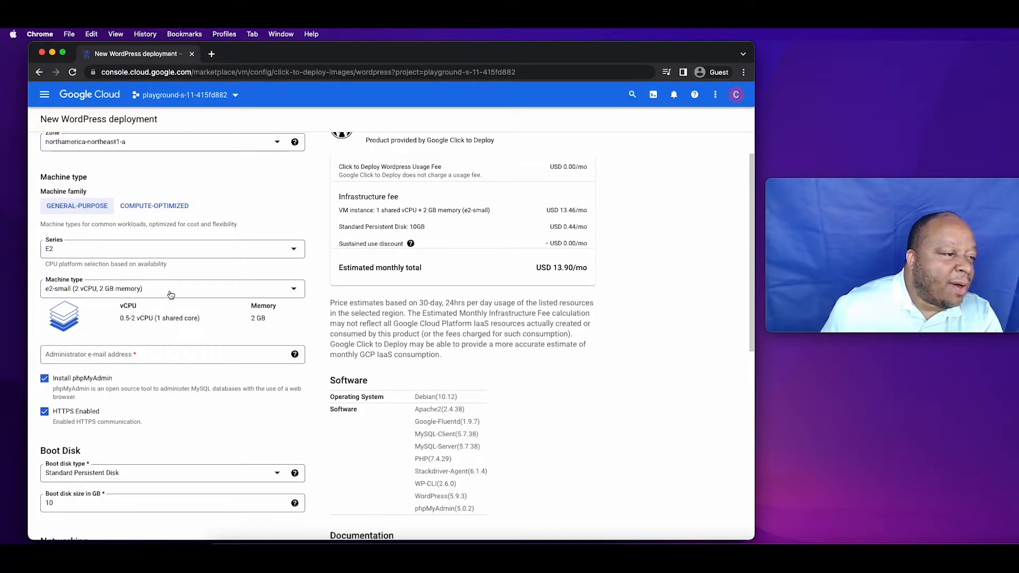
{"action": "left_click", "coordinate": [171, 288]}
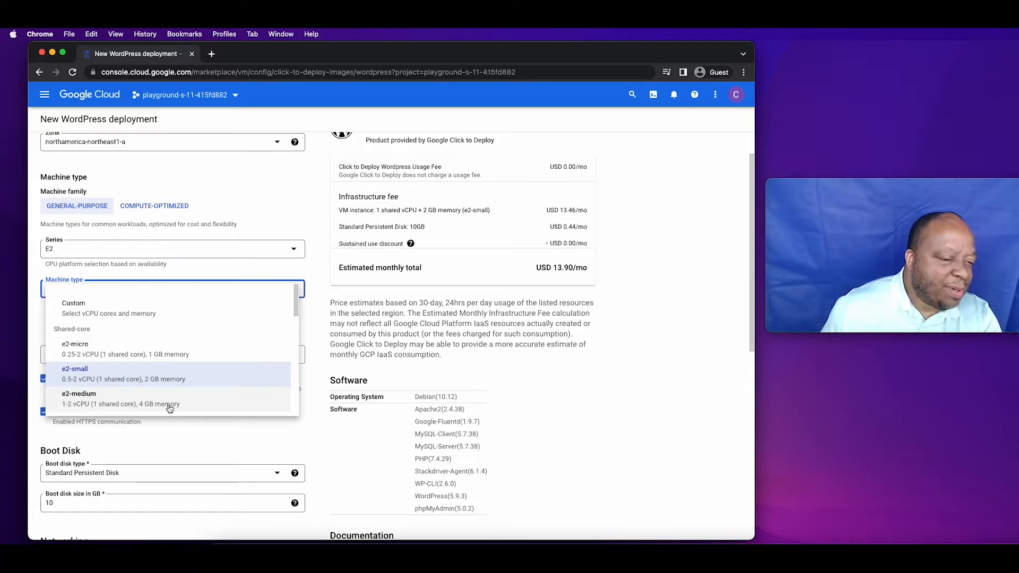
{"action": "mouse_move", "coordinate": [135, 358]}
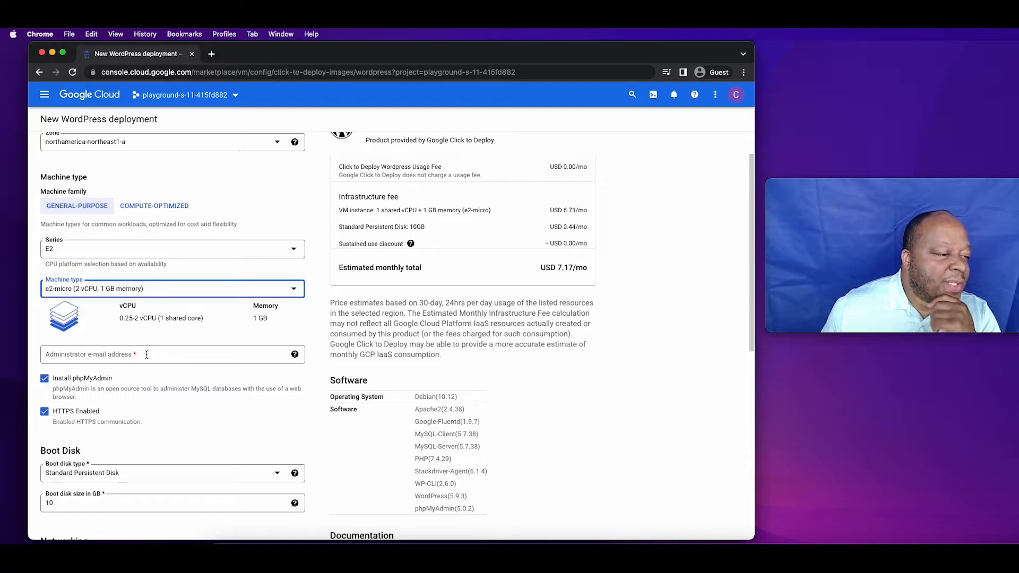
{"action": "scroll", "scroll_direction": "down", "scroll_amount": 3}
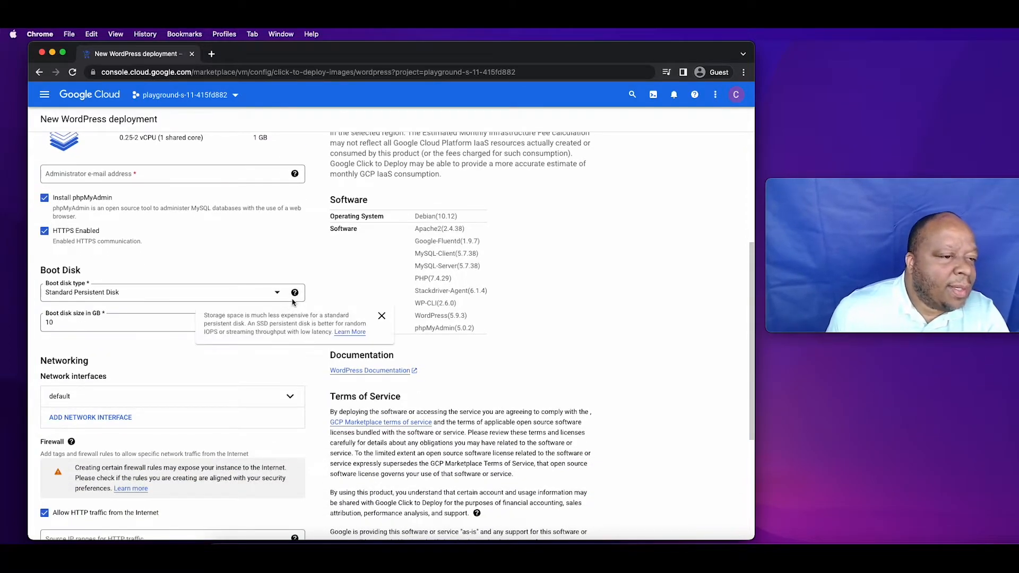
{"action": "left_click", "coordinate": [166, 292]}
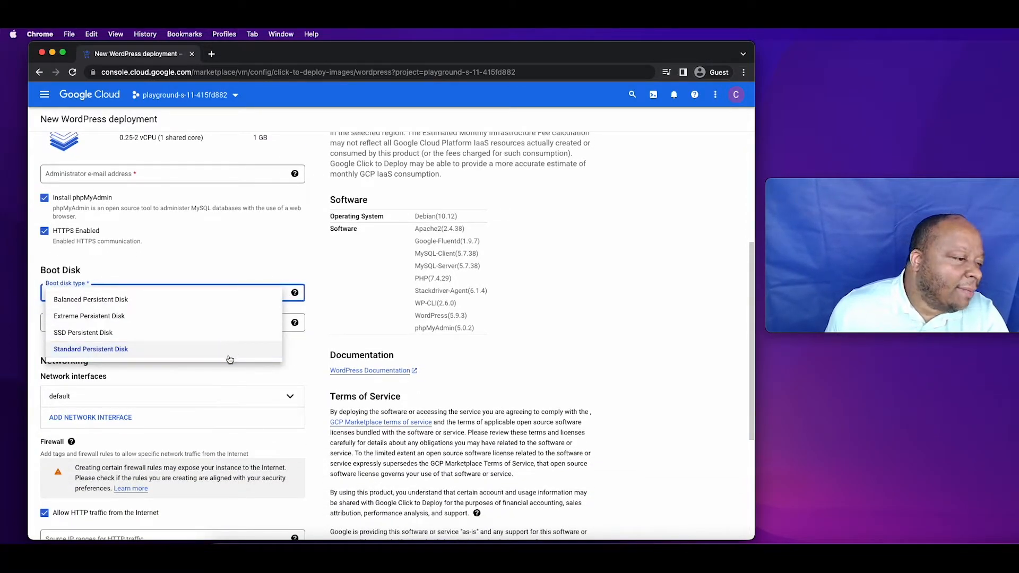
{"action": "left_click", "coordinate": [90, 350]}
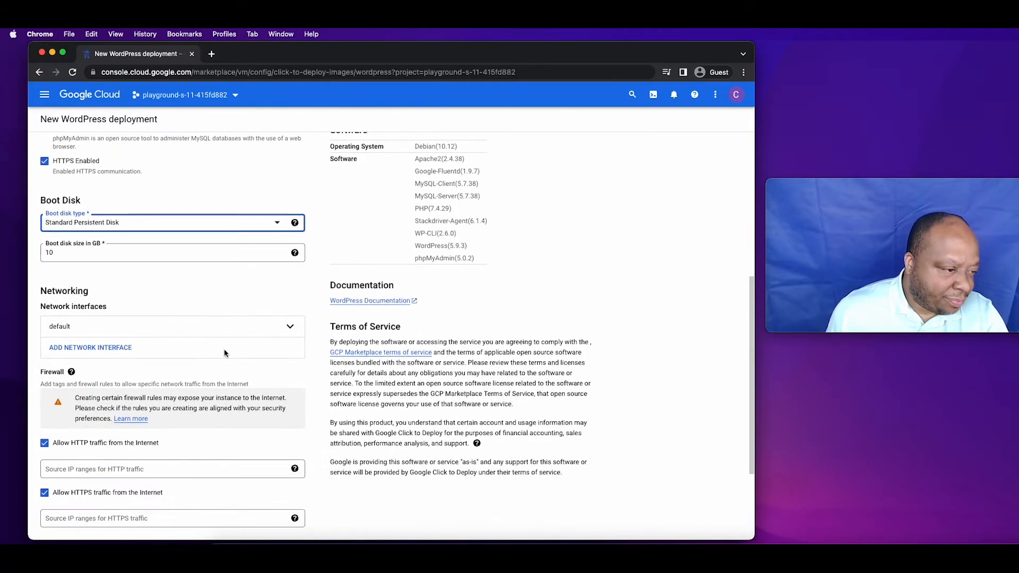
Keep the default network interface and enable Stackdriver logging on the deployment form.
{"action": "scroll", "scroll_direction": "down", "scroll_amount": 3}
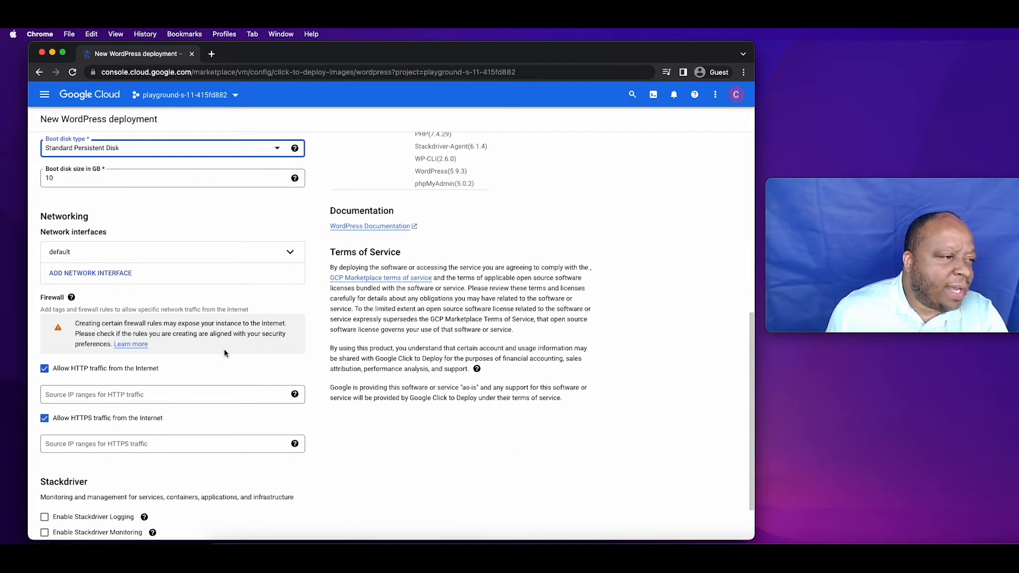
{"action": "mouse_move", "coordinate": [291, 252]}
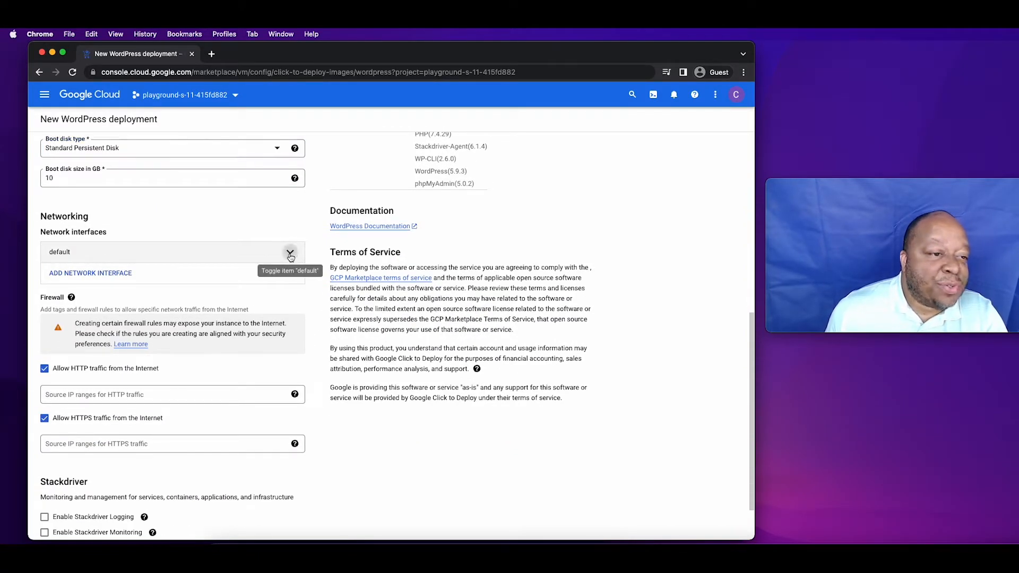
{"action": "left_click", "coordinate": [290, 253]}
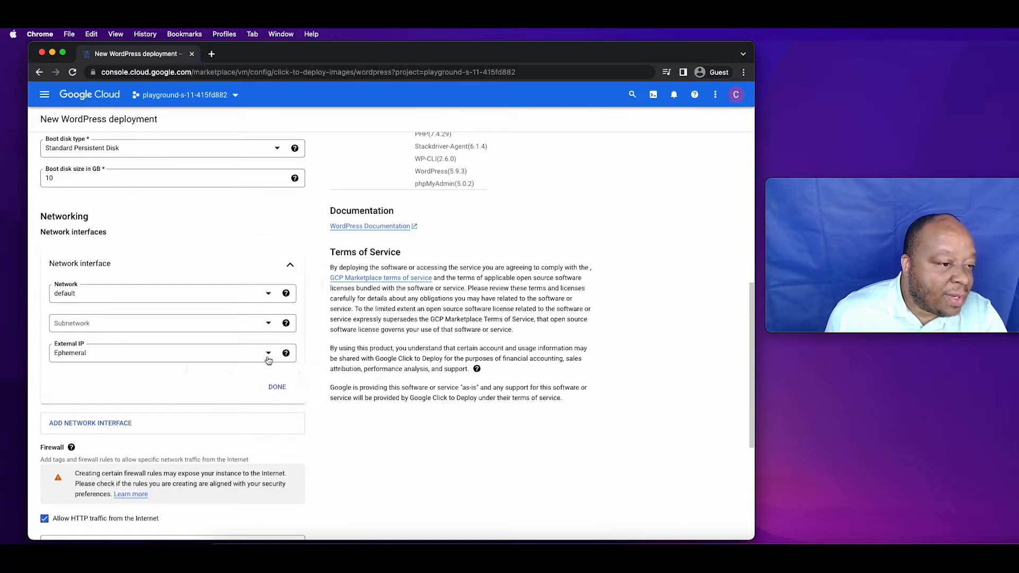
{"action": "scroll", "scroll_direction": "down", "scroll_amount": 3}
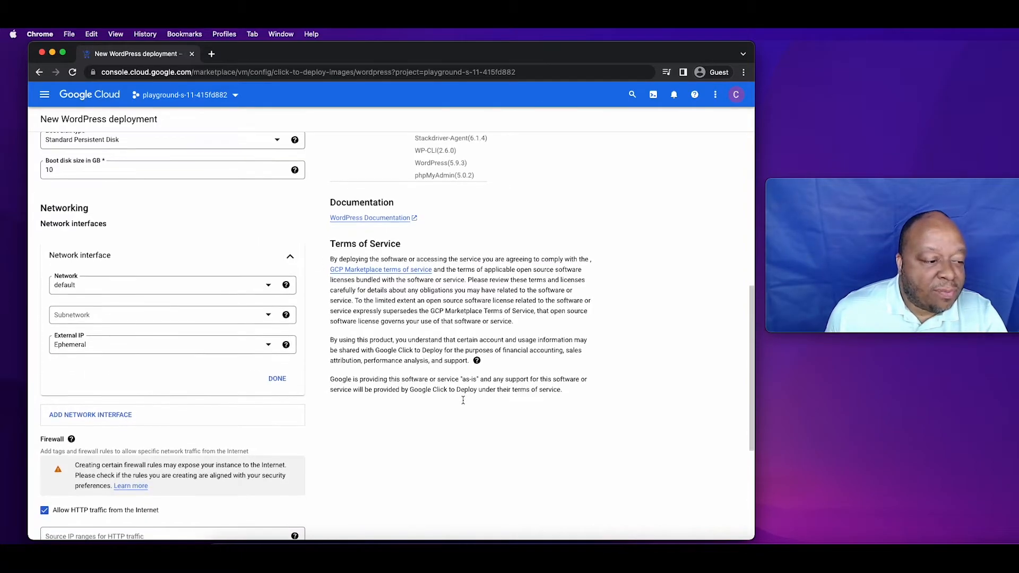
{"action": "scroll", "scroll_direction": "down", "scroll_amount": 3}
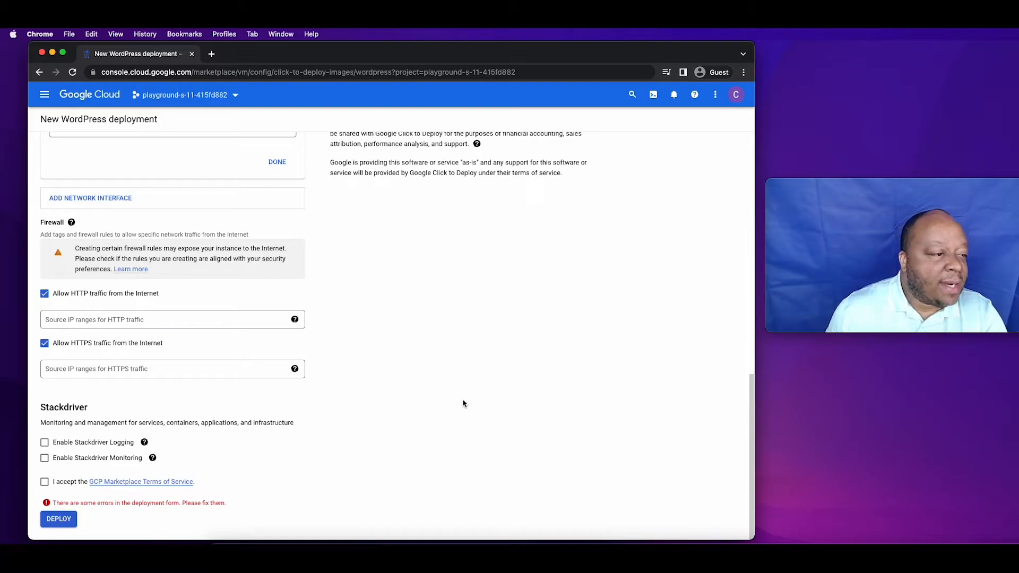
{"action": "mouse_move", "coordinate": [103, 305]}
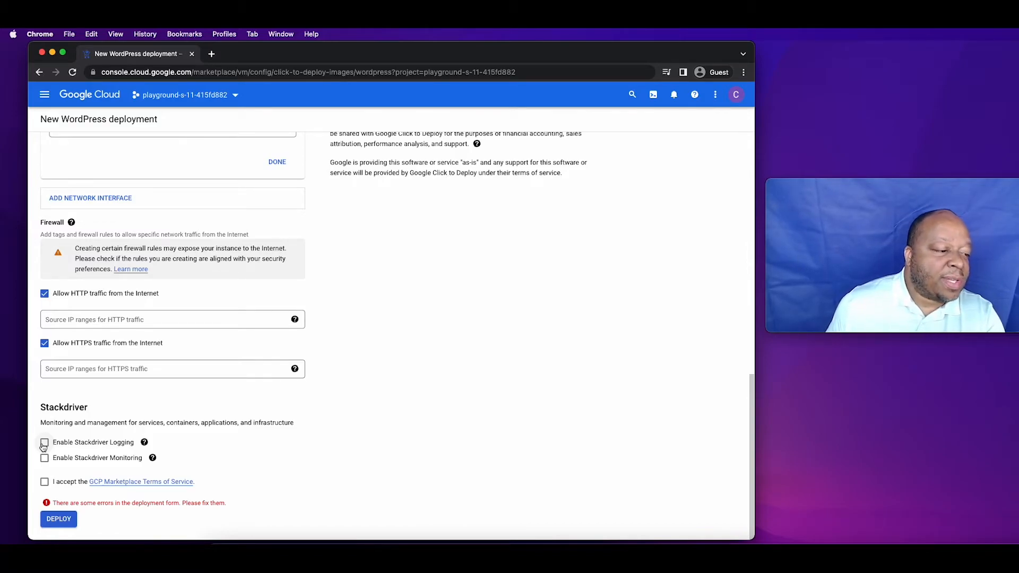
{"action": "left_click", "coordinate": [44, 442]}
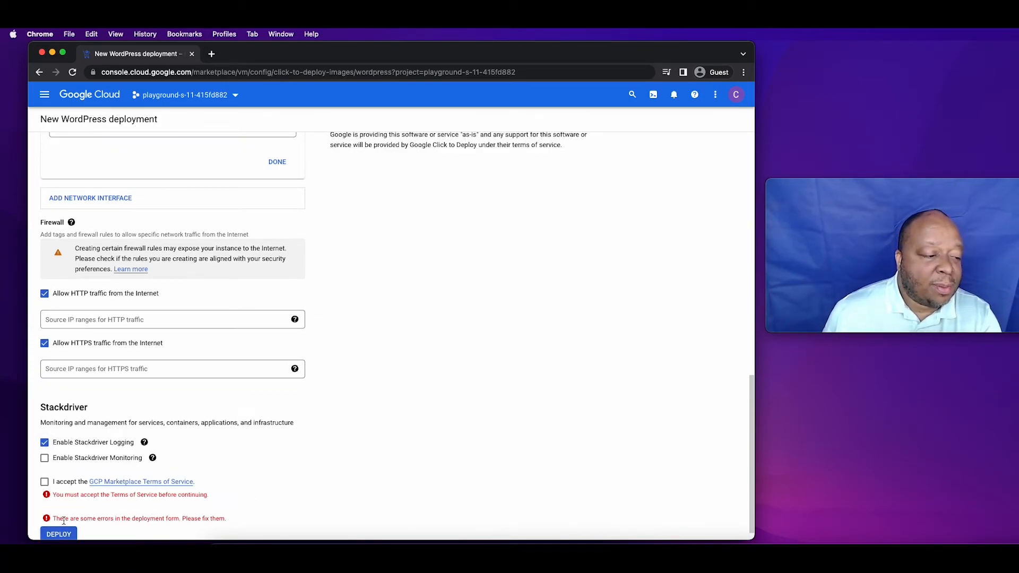
Deploy the WordPress instance and return to the Deployment Manager list showing it.
{"action": "left_click", "coordinate": [59, 534]}
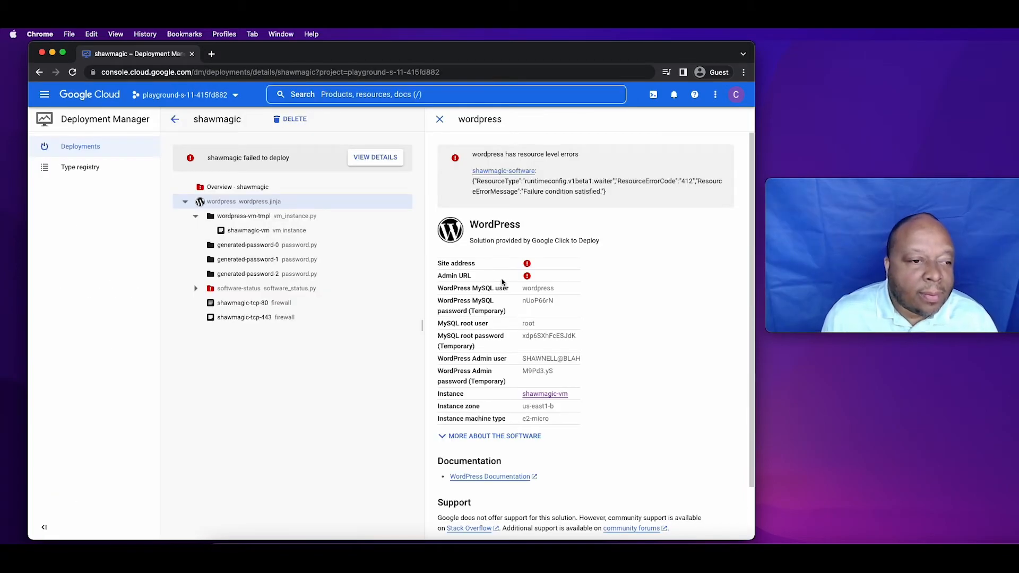
{"action": "mouse_move", "coordinate": [527, 263]}
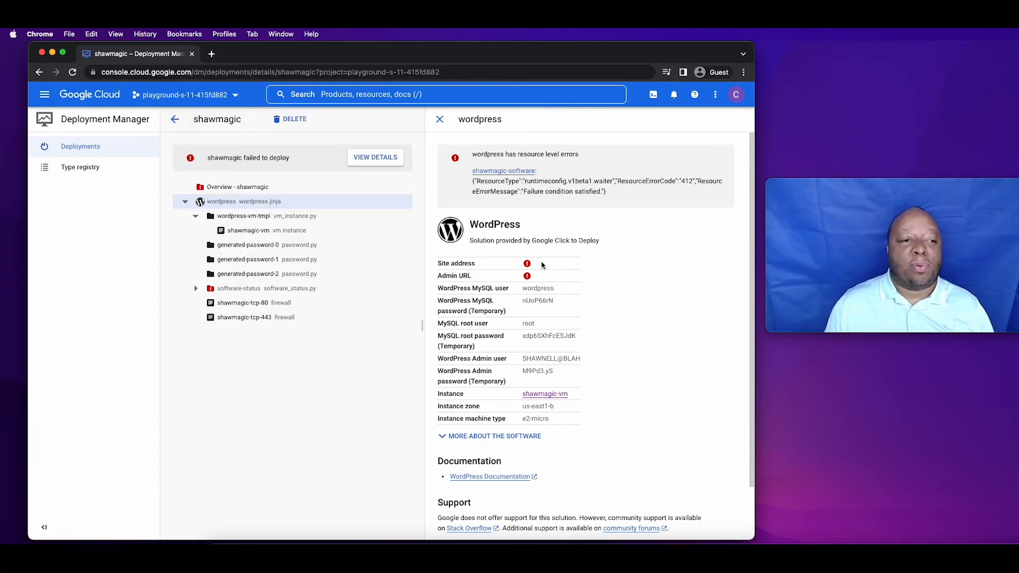
{"action": "mouse_move", "coordinate": [174, 119]}
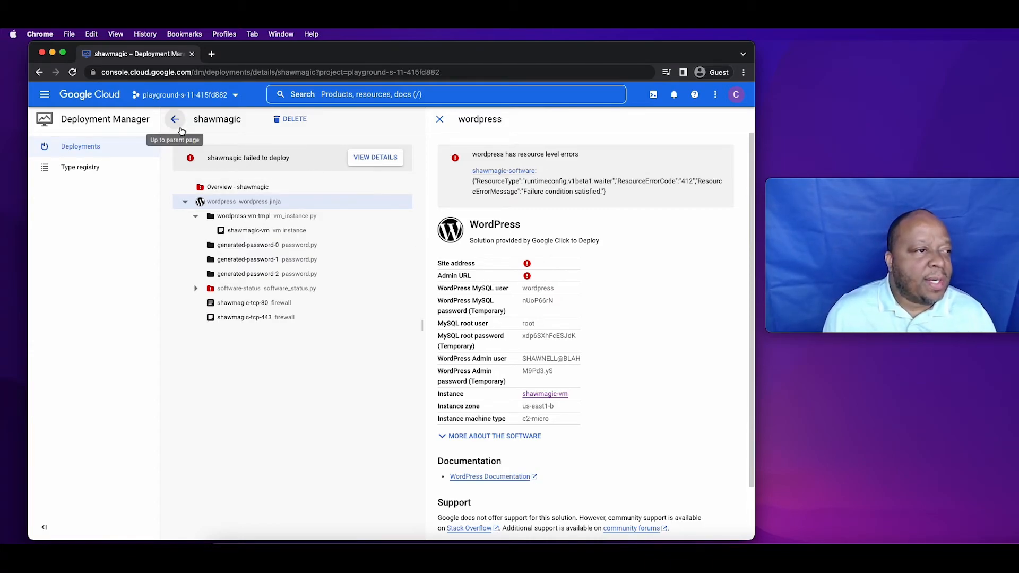
{"action": "left_click", "coordinate": [174, 119]}
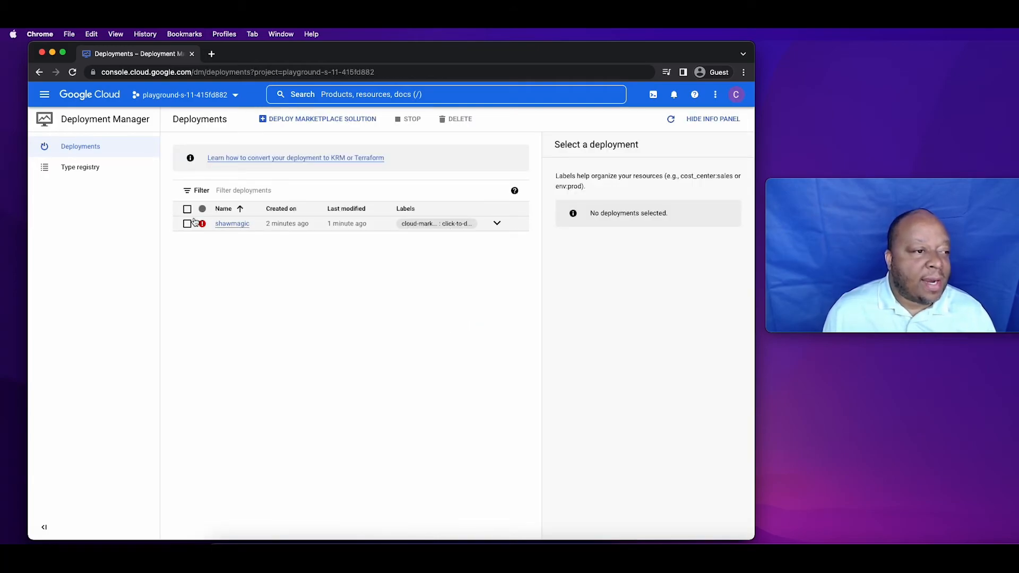
{"action": "mouse_move", "coordinate": [215, 232]}
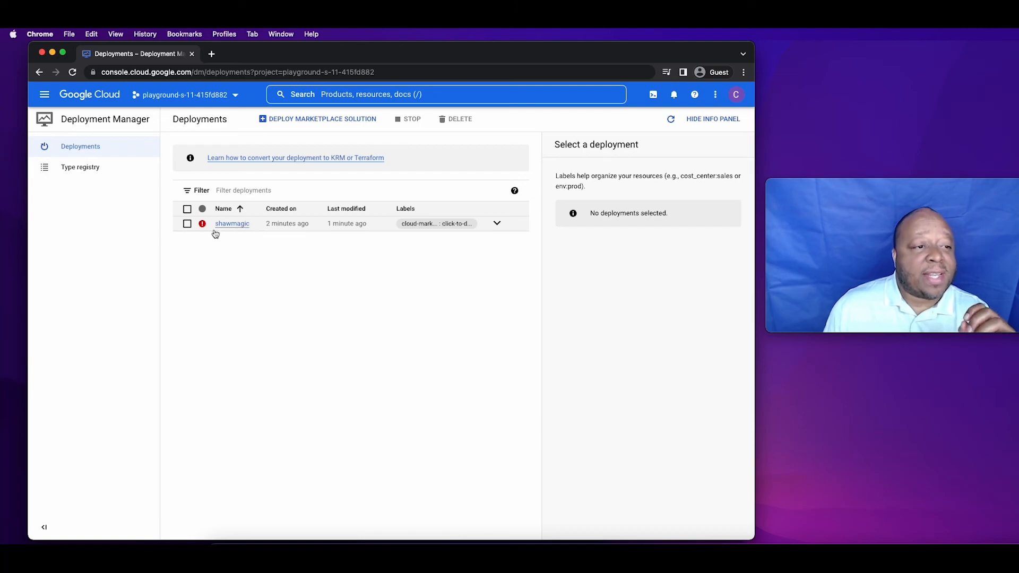